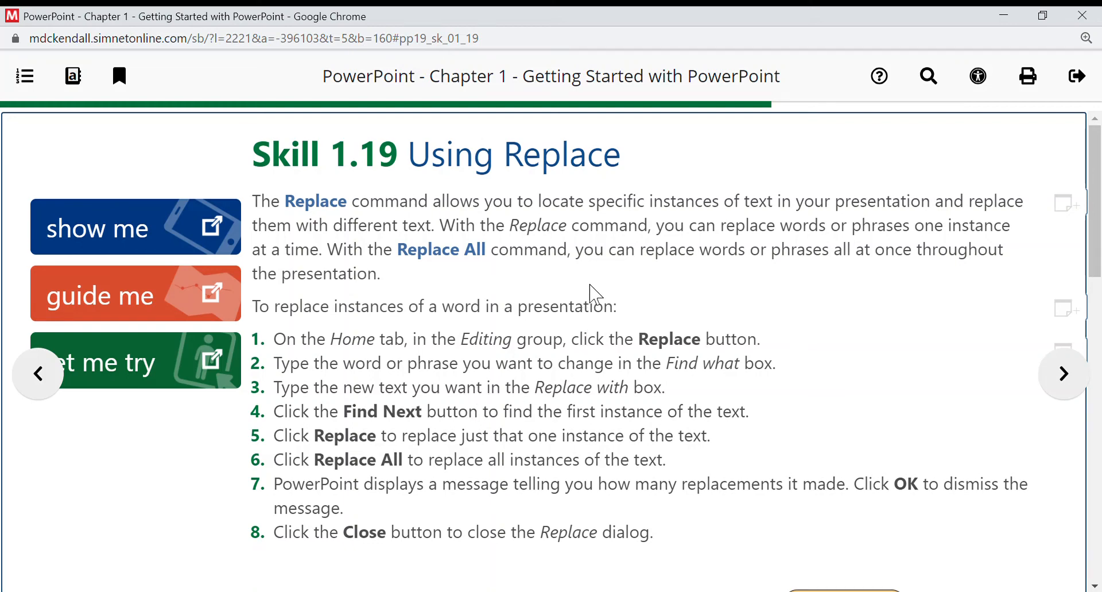
{"action": "mouse_move", "coordinate": [579, 196]}
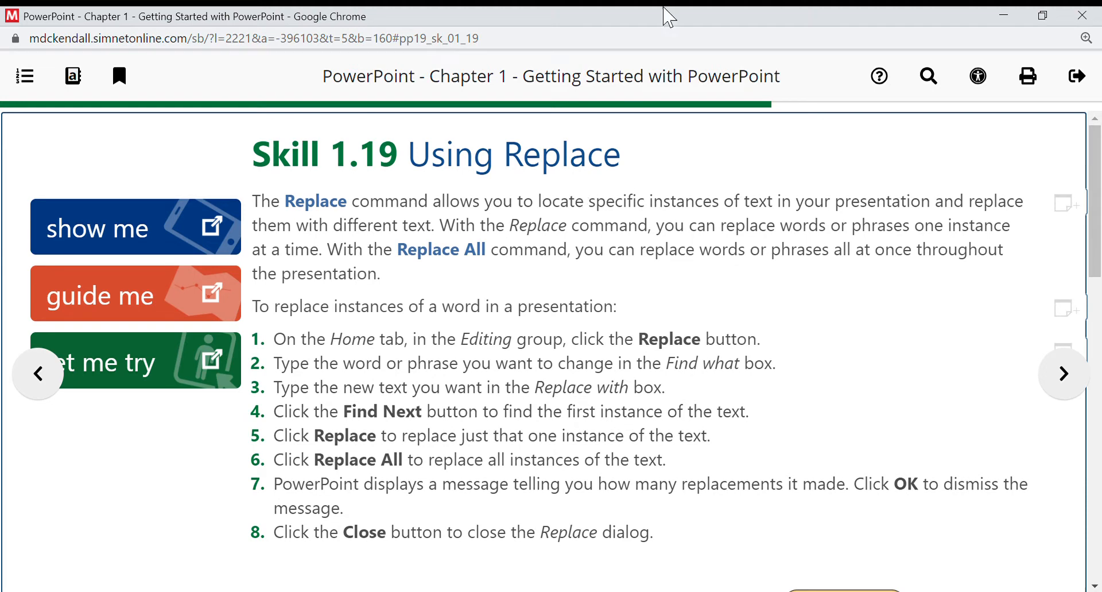
{"action": "mouse_move", "coordinate": [146, 380]}
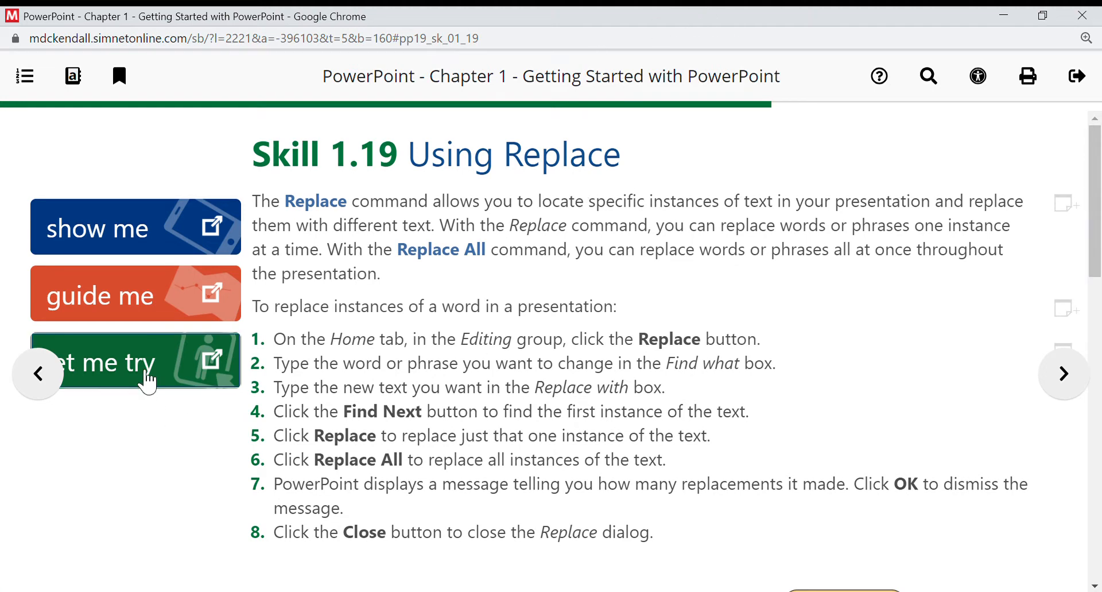
Start the Let Me Try practice and bring up the Replace dialog from the Home ribbon's Editing group
{"action": "left_click", "coordinate": [106, 362]}
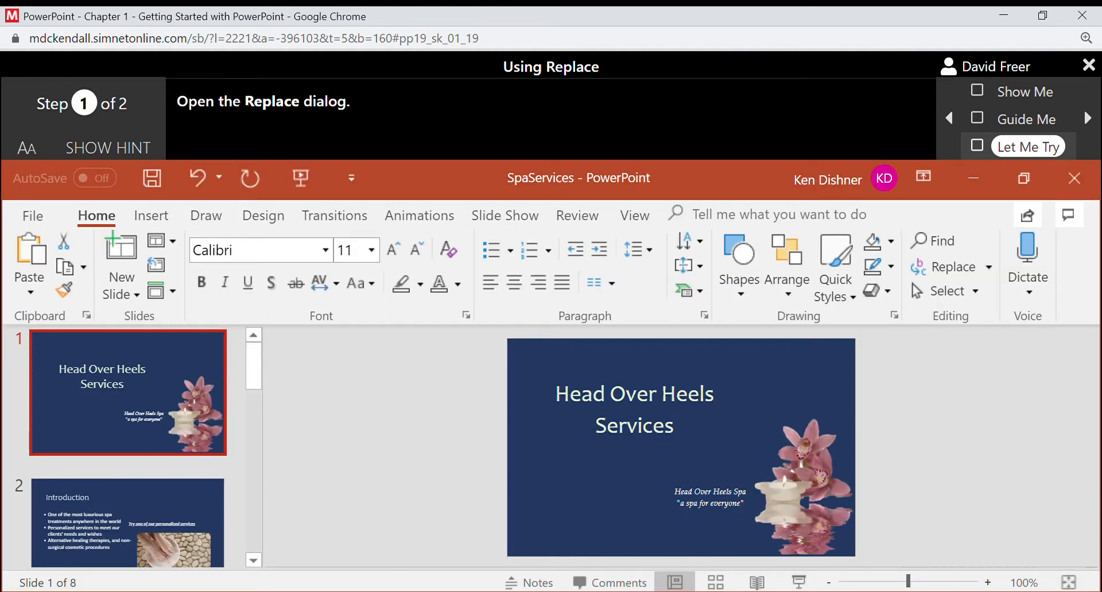
{"action": "left_click", "coordinate": [948, 267]}
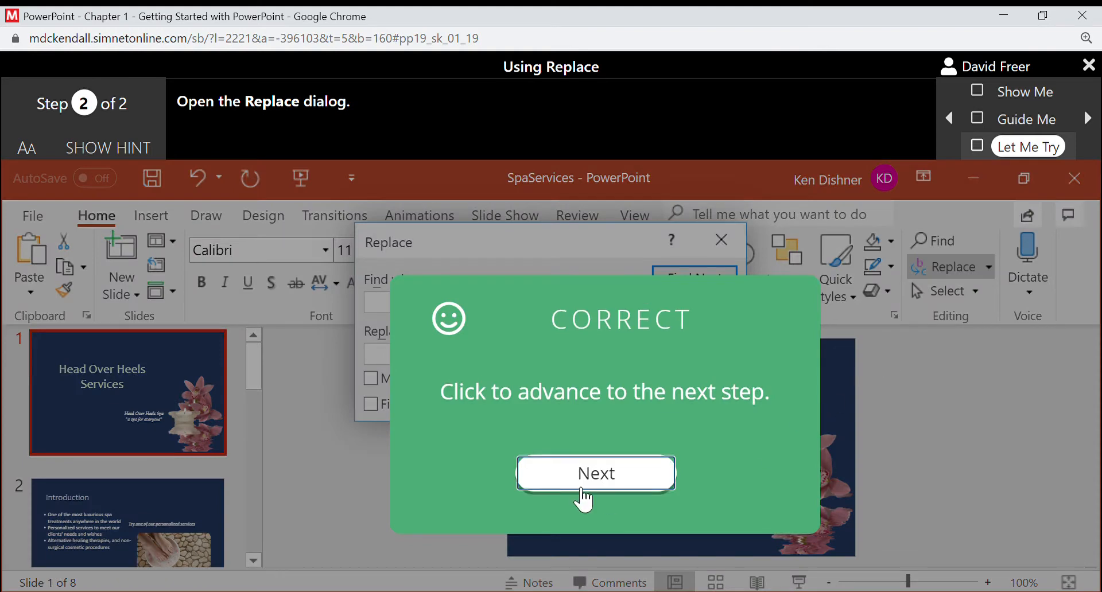
{"action": "left_click", "coordinate": [595, 472]}
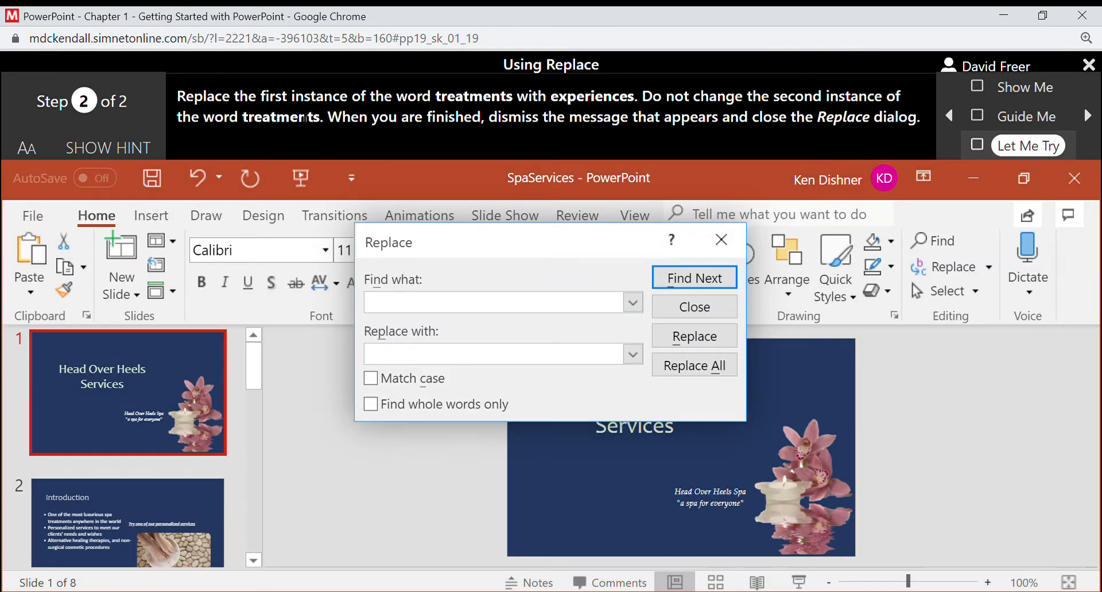
{"action": "mouse_move", "coordinate": [624, 257]}
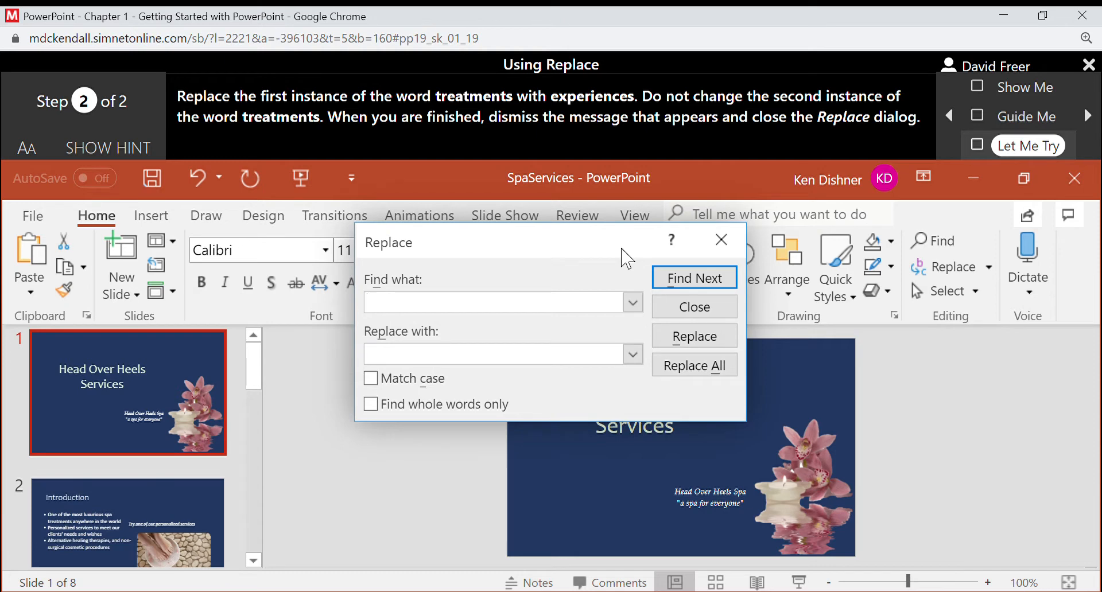
Enter 'treatments' as the Find what text and 'experiences' as the Replace with text
{"action": "type", "text": "treatments"}
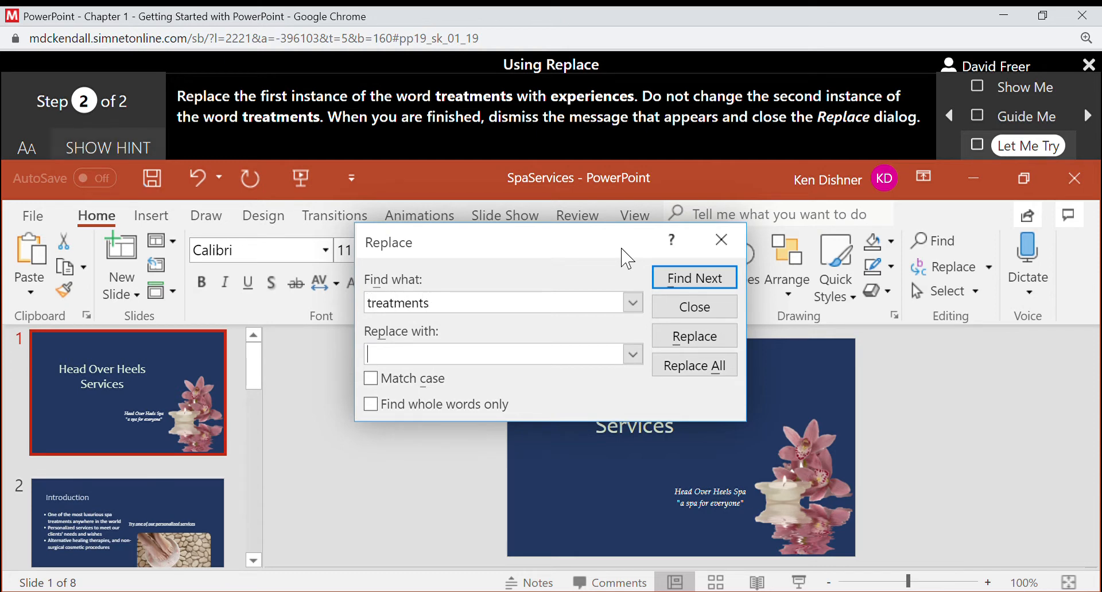
{"action": "type", "text": "experien"}
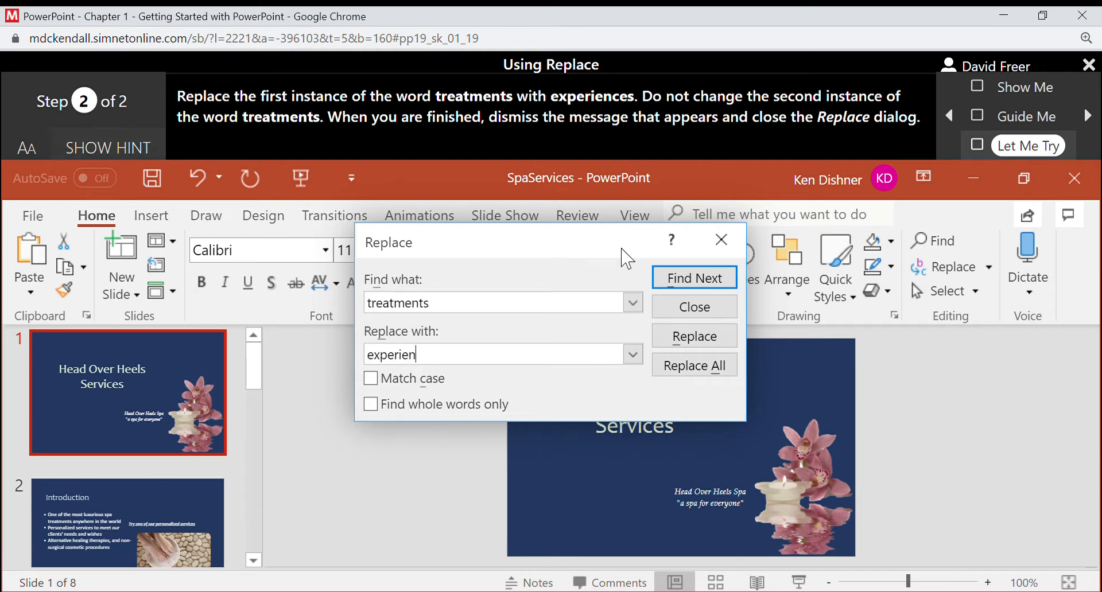
{"action": "type", "text": "ces"}
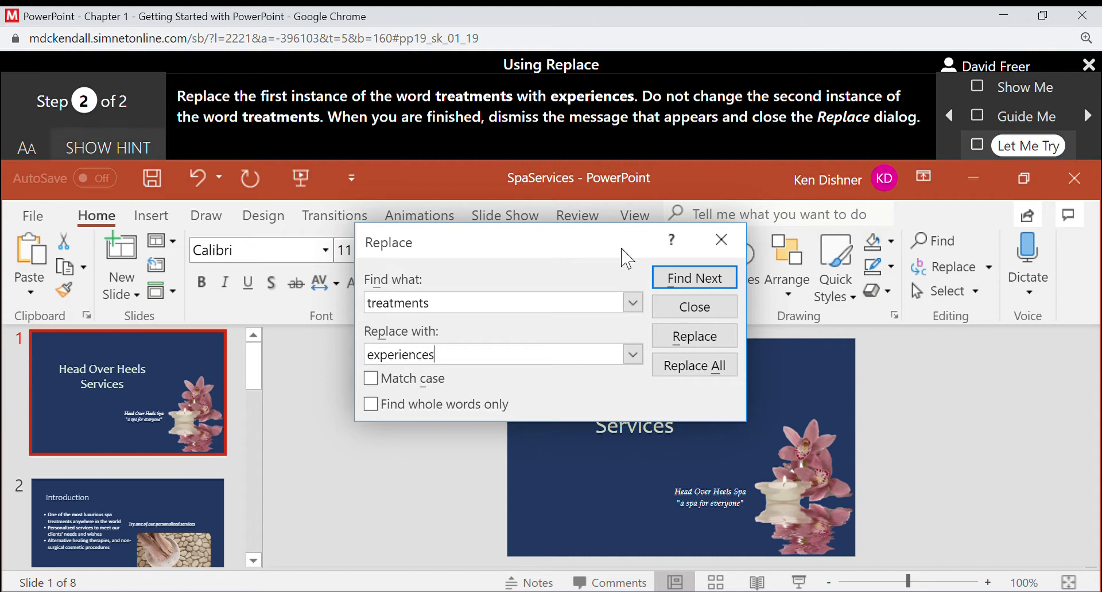
{"action": "mouse_move", "coordinate": [941, 155]}
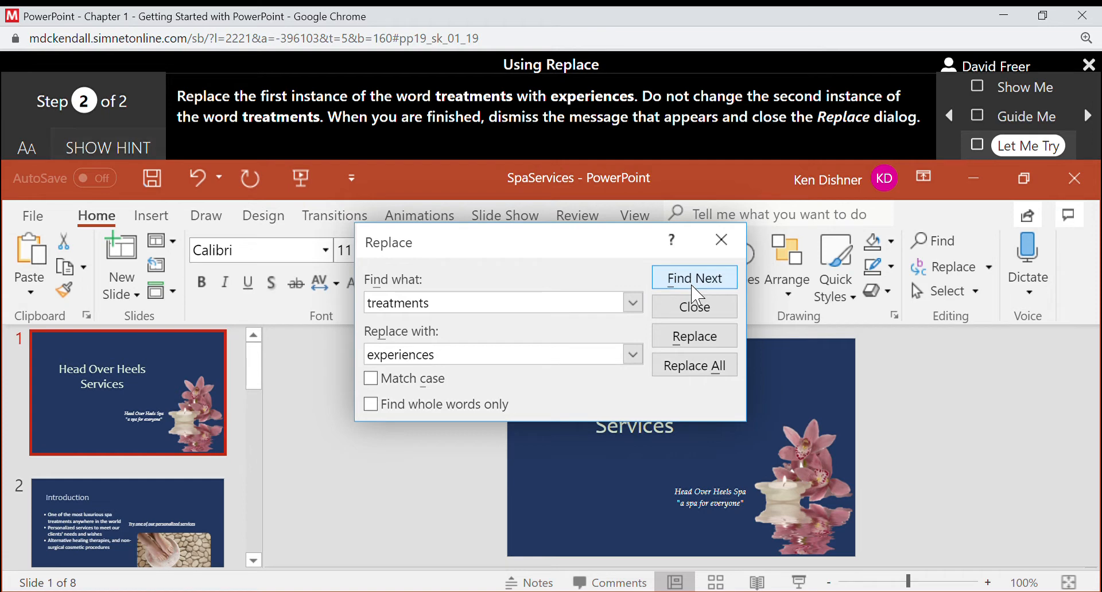
Find the first 'Treatments' on slide 3, then close, reopen and close the Replace dialog without replacing
{"action": "left_click", "coordinate": [693, 278]}
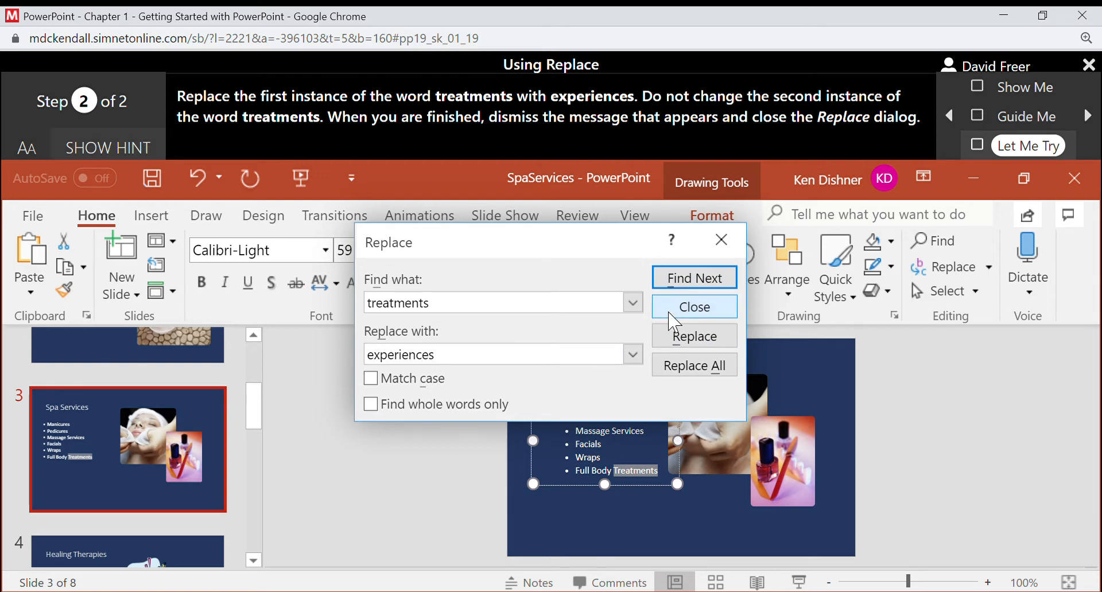
{"action": "left_click", "coordinate": [693, 306]}
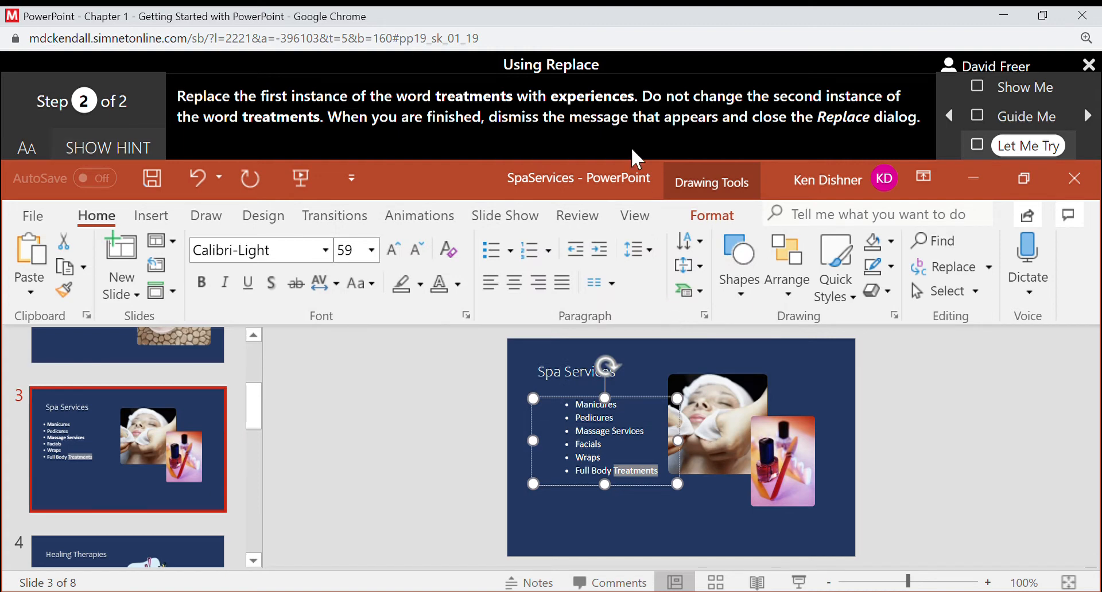
{"action": "mouse_move", "coordinate": [948, 161]}
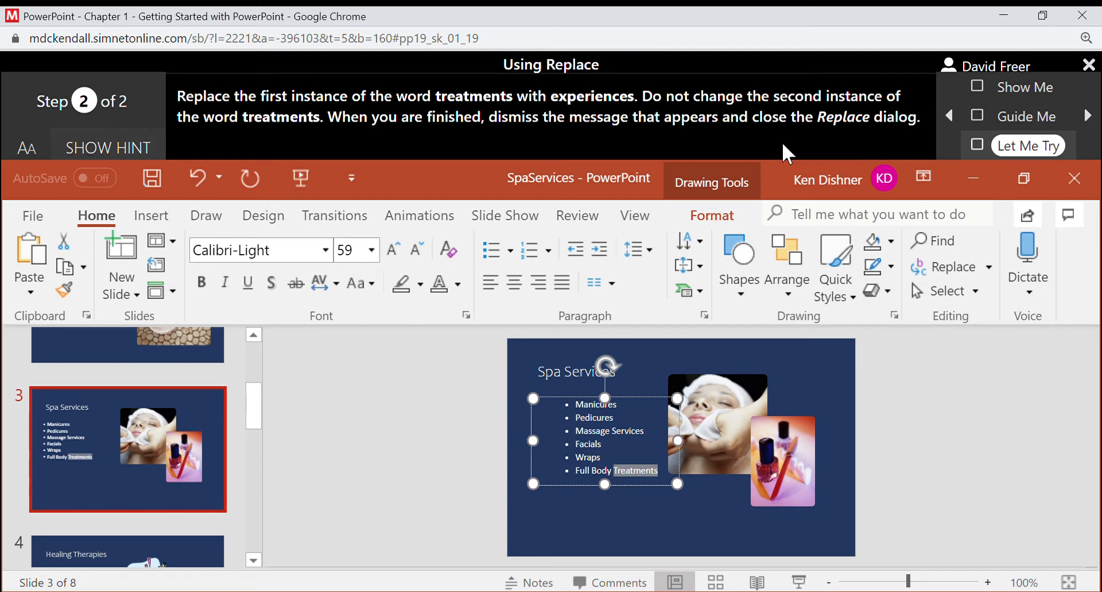
{"action": "left_click", "coordinate": [949, 268]}
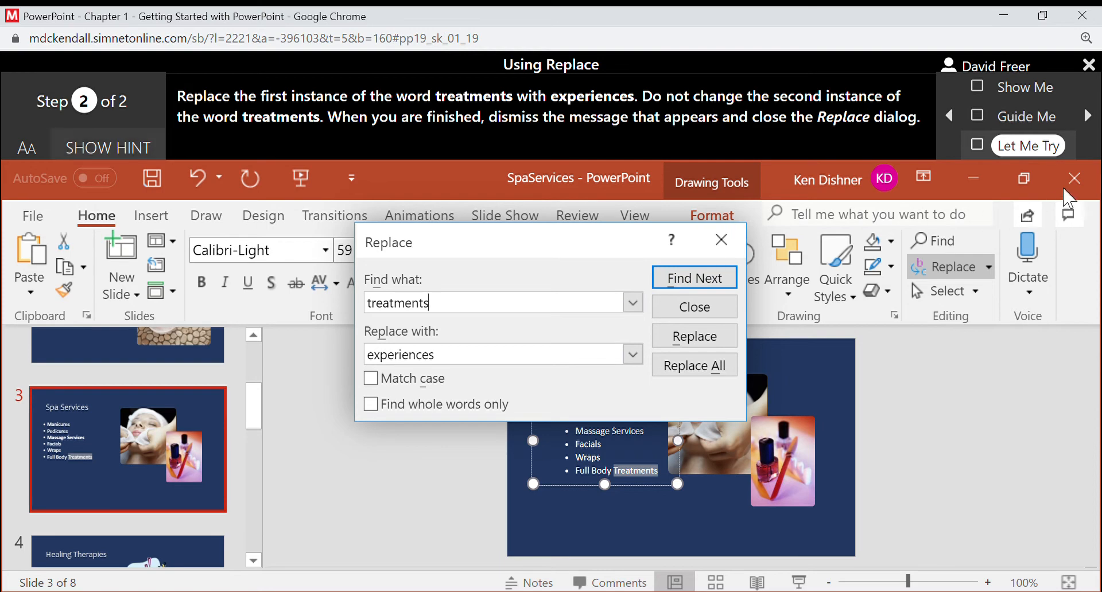
{"action": "left_click", "coordinate": [693, 306]}
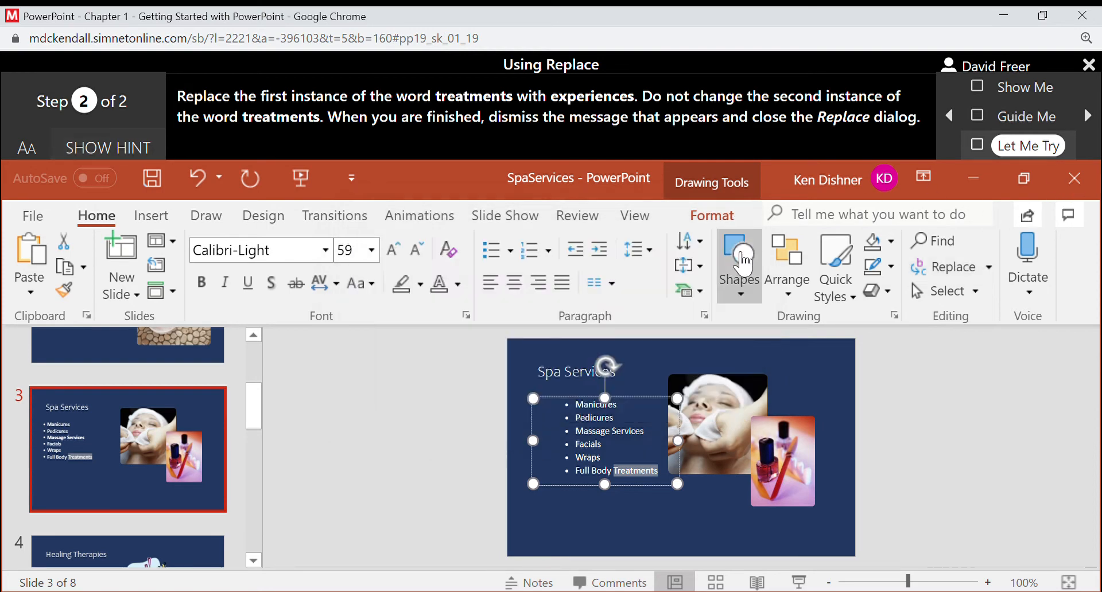
Acknowledge the Incorrect feedback and restart step 2 from slide 1 with an empty Replace dialog
{"action": "left_click", "coordinate": [738, 265]}
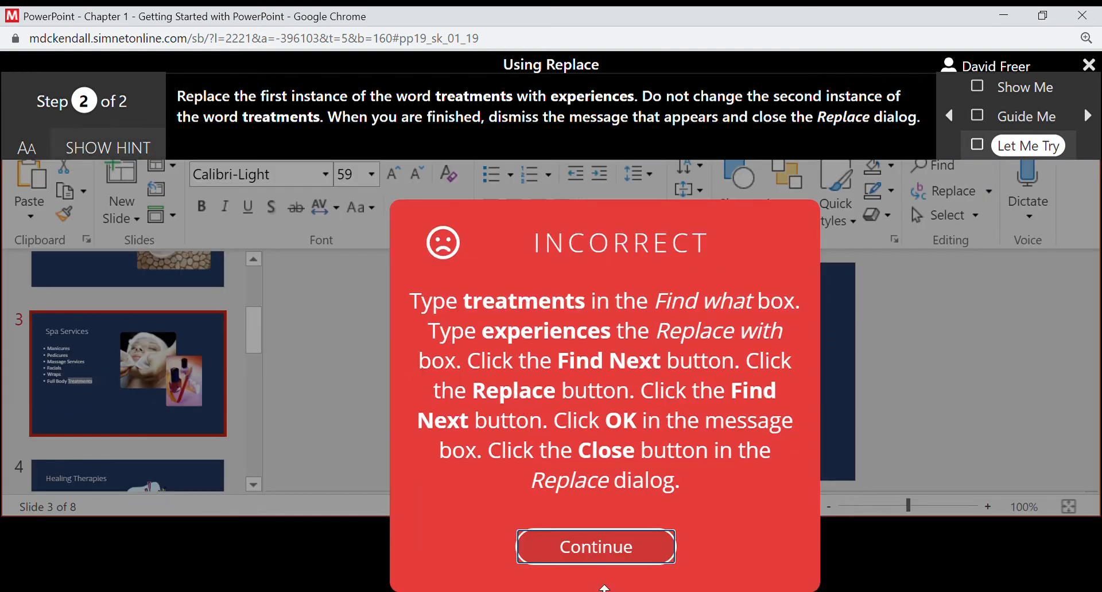
{"action": "left_click", "coordinate": [596, 547]}
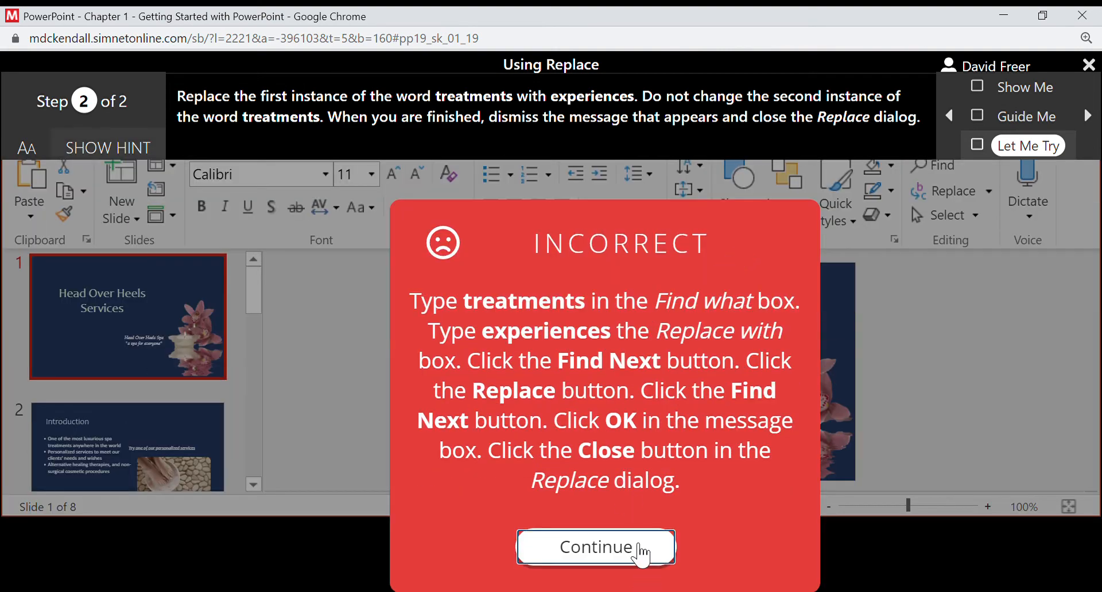
{"action": "left_click", "coordinate": [594, 547]}
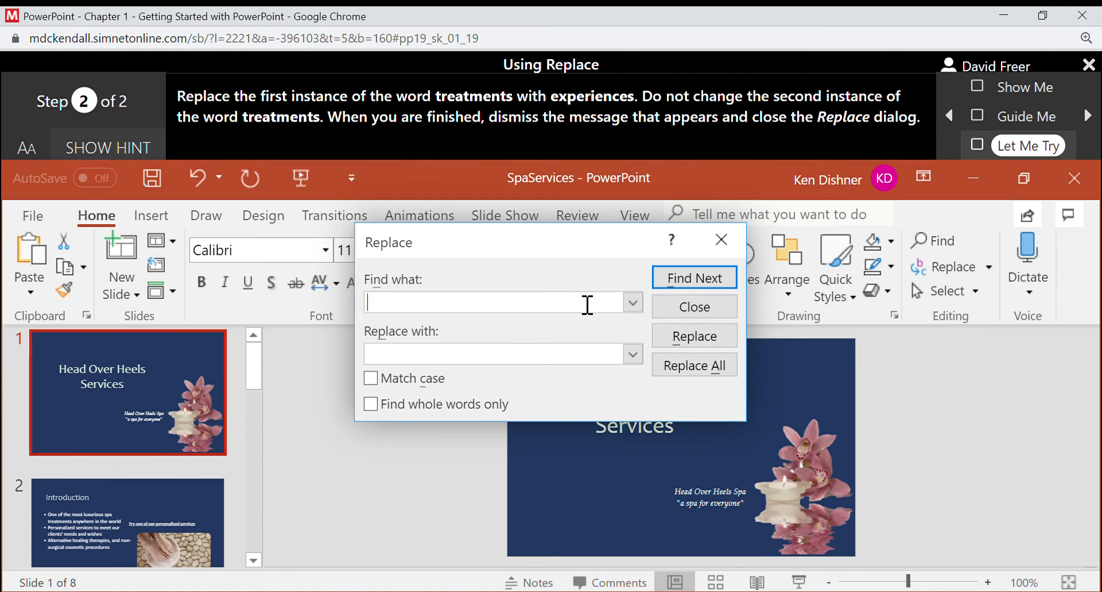
Replace the first 'treatments' with 'experiences', leave the second unchanged, and close the dialog to finish
{"action": "type", "text": "treatments"}
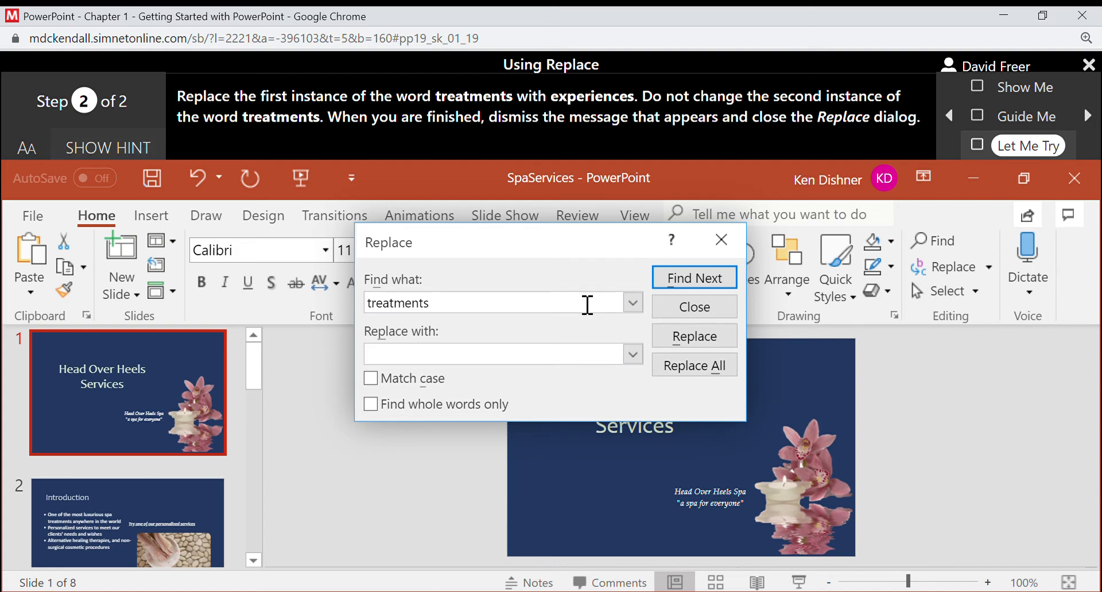
{"action": "type", "text": "experiences"}
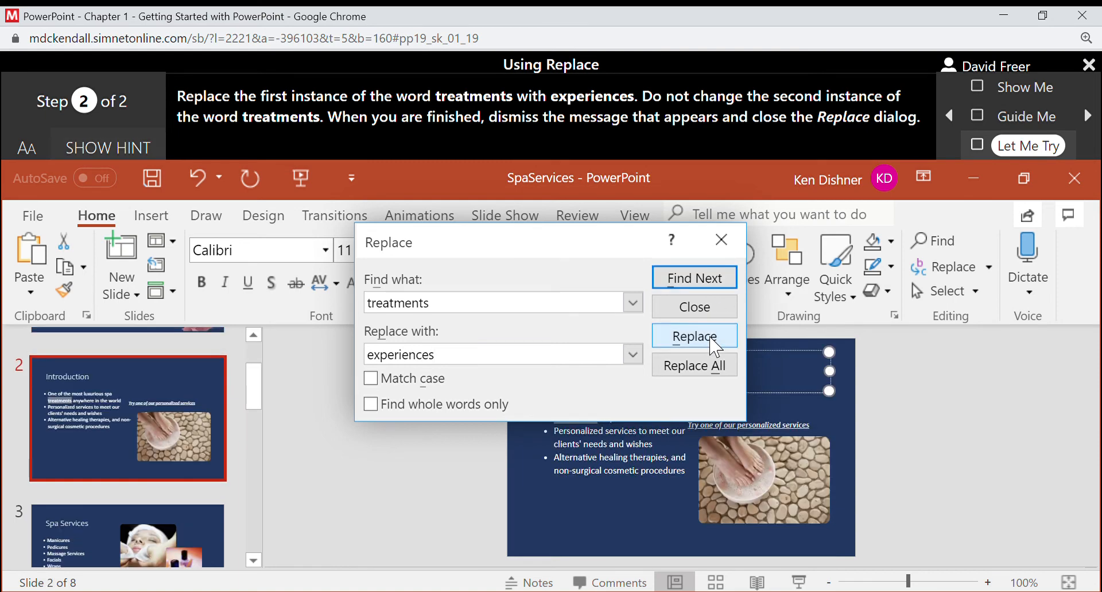
{"action": "left_click", "coordinate": [693, 278]}
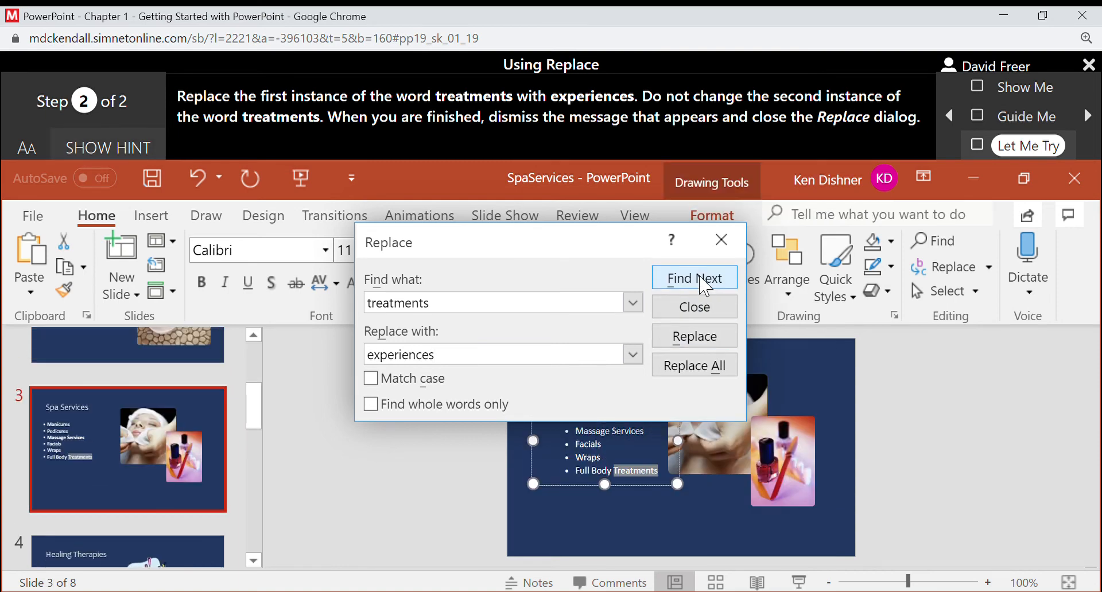
{"action": "left_click", "coordinate": [693, 278]}
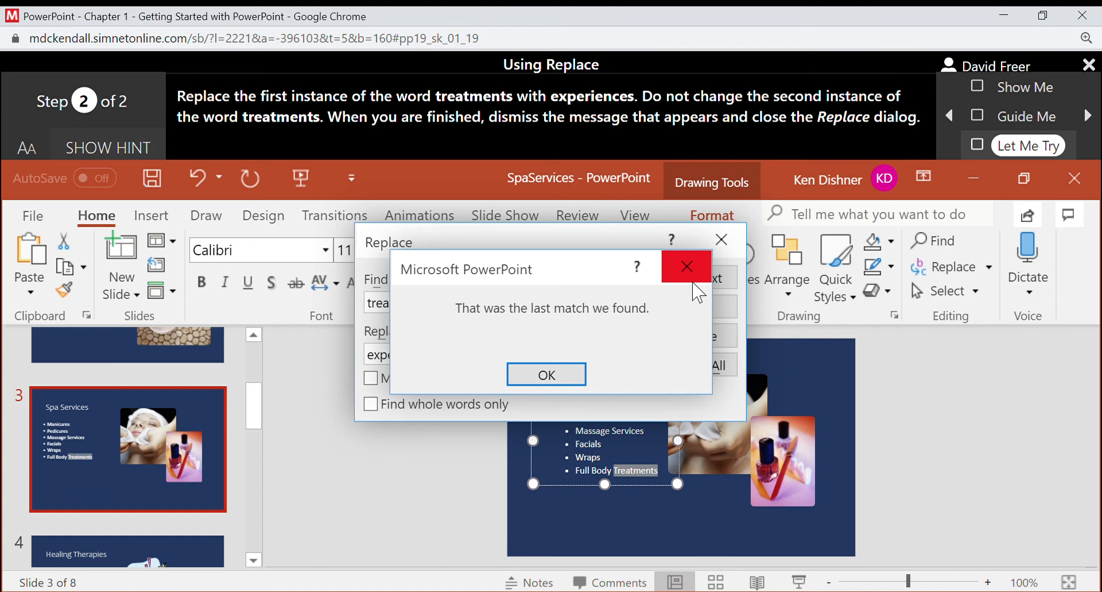
{"action": "left_click", "coordinate": [546, 374]}
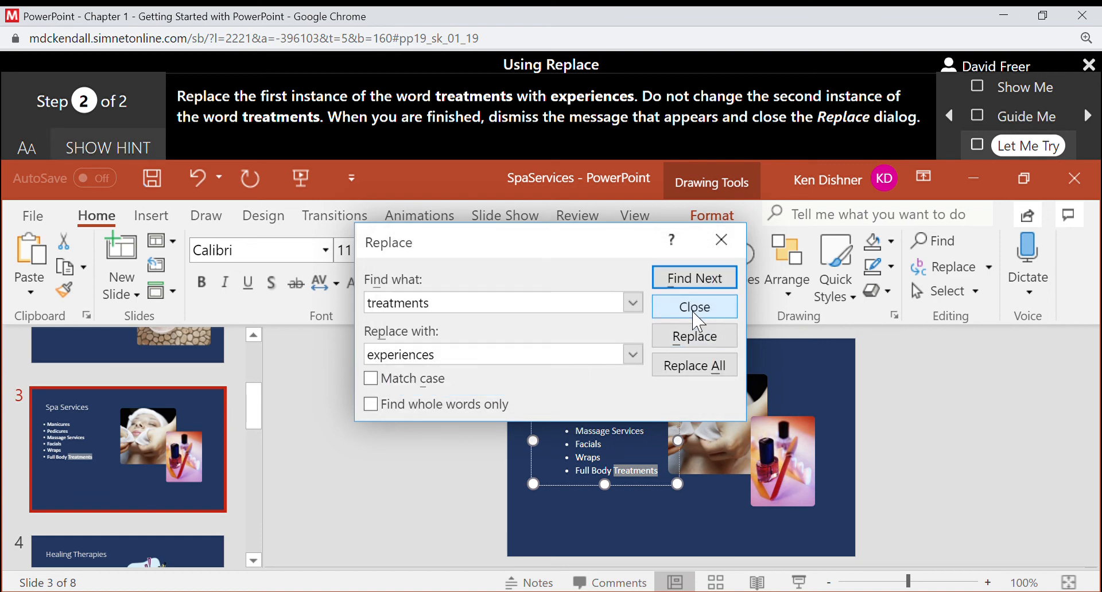
{"action": "left_click", "coordinate": [693, 307]}
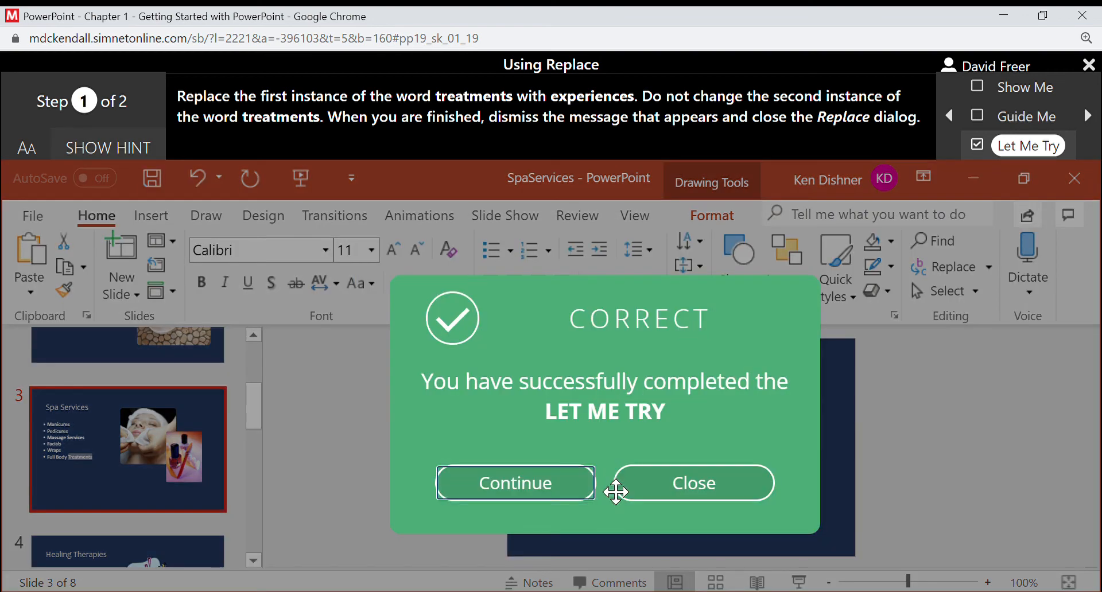